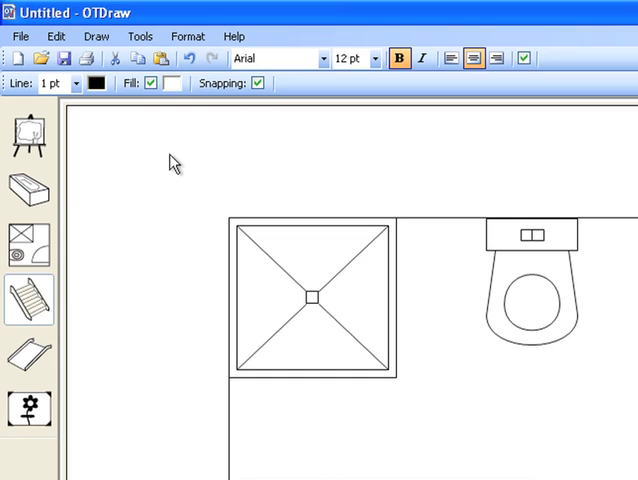
mouse_move(152, 138)
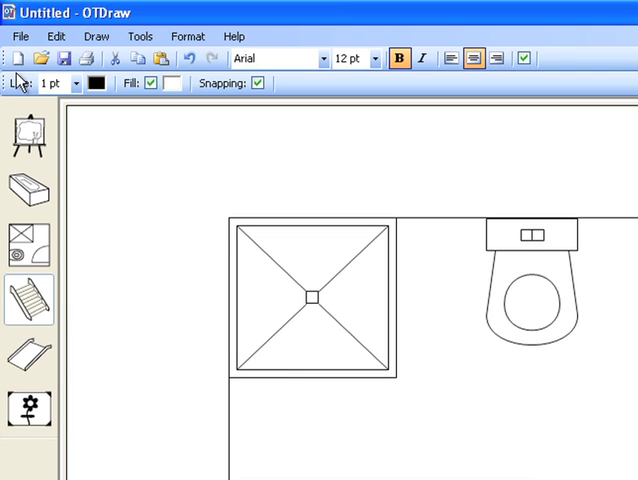
mouse_move(40, 60)
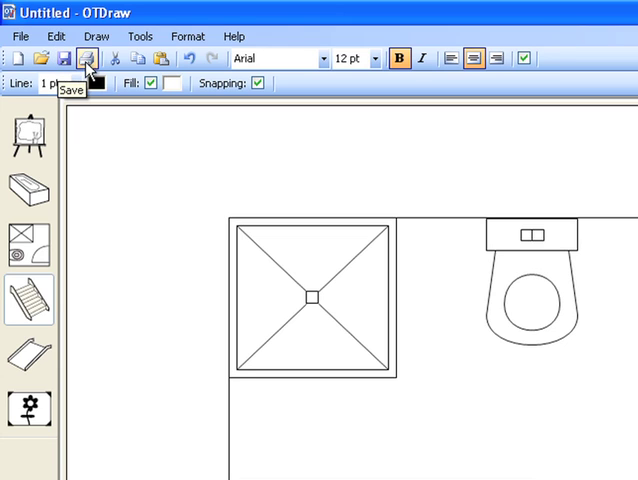
mouse_move(144, 62)
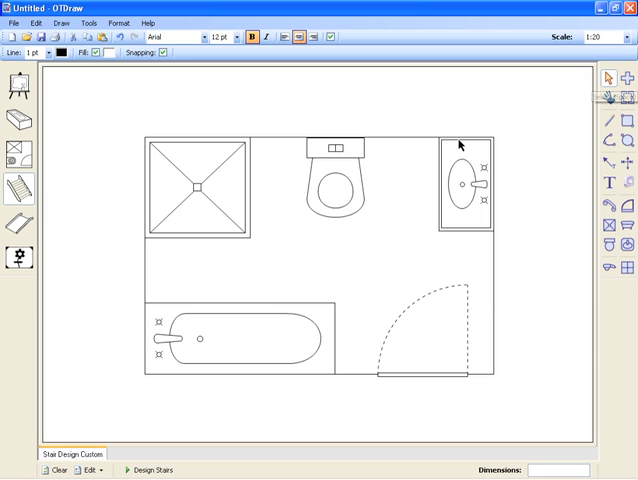
Select the square shower tray so it can be copied and pasted as a duplicate
click(196, 190)
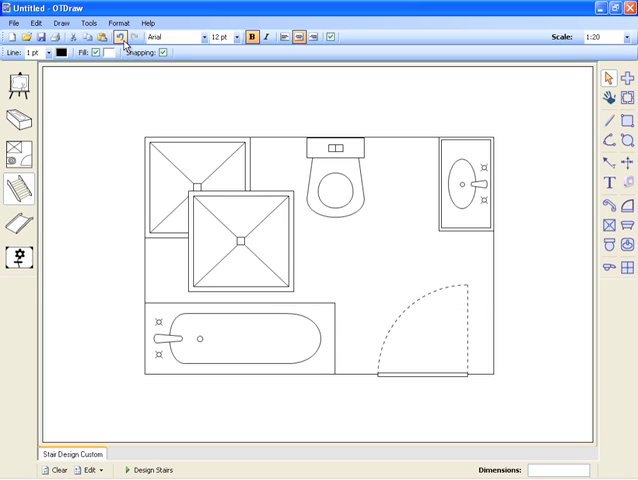
mouse_move(118, 40)
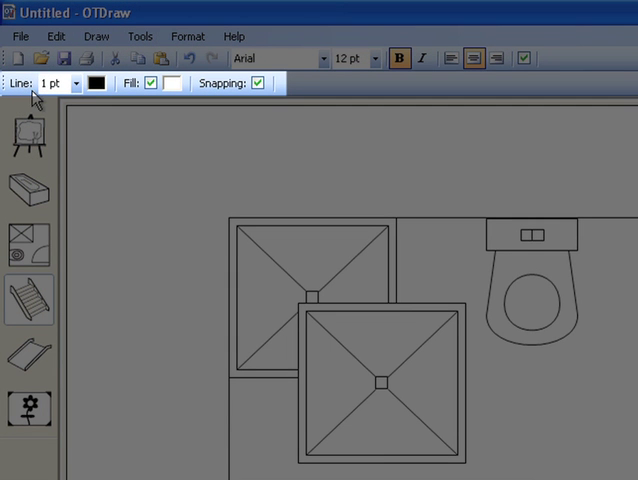
mouse_move(104, 112)
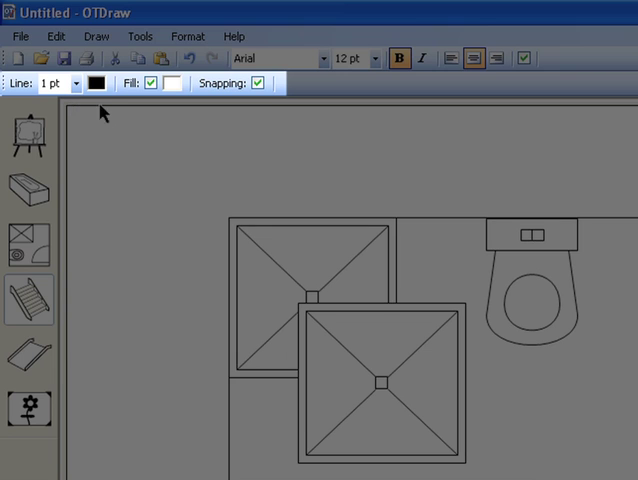
mouse_move(52, 84)
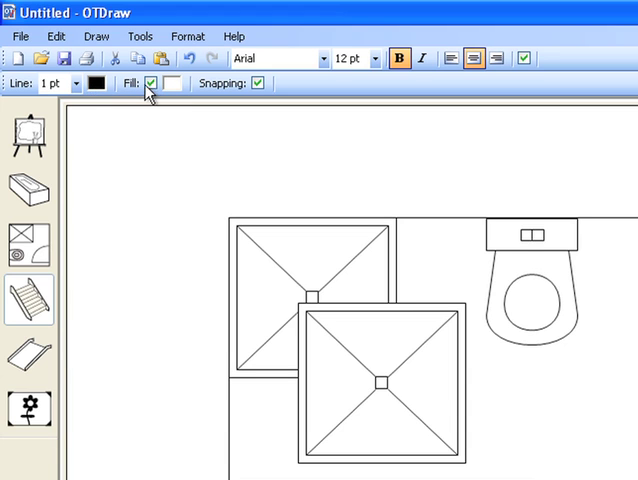
mouse_move(176, 84)
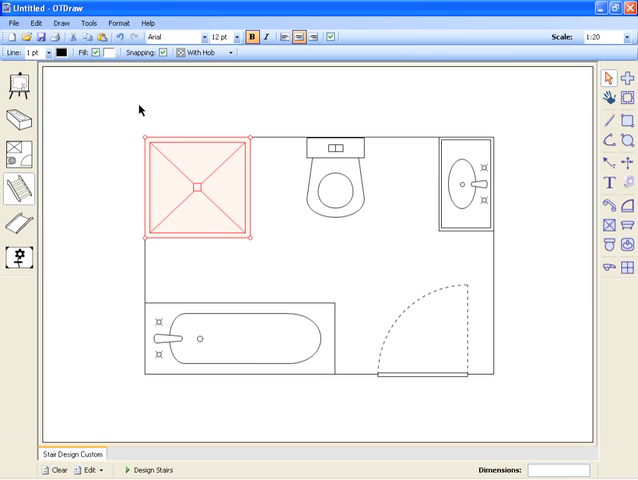
Set the shower tray's line width and change its outline colour to red
click(52, 54)
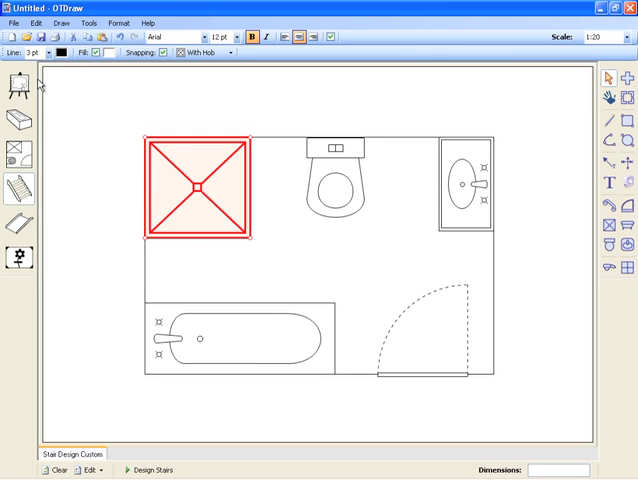
click(96, 52)
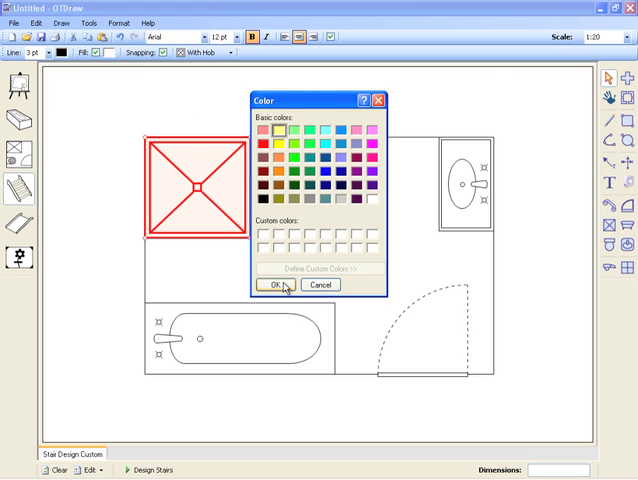
click(272, 284)
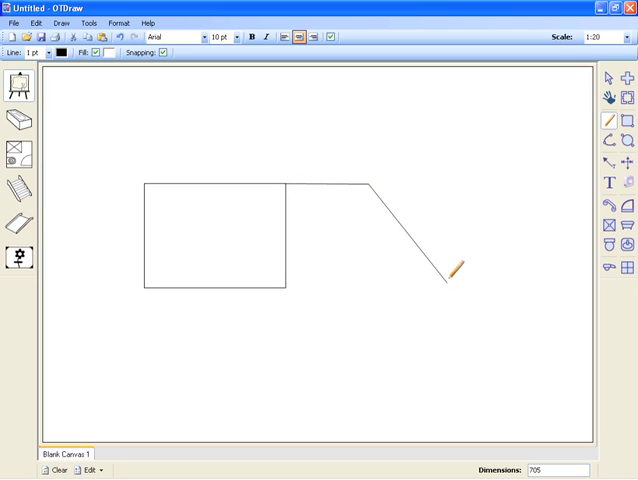
Draw an angled line from the rectangle with snapping toggled off via N
drag(288, 288, 448, 288)
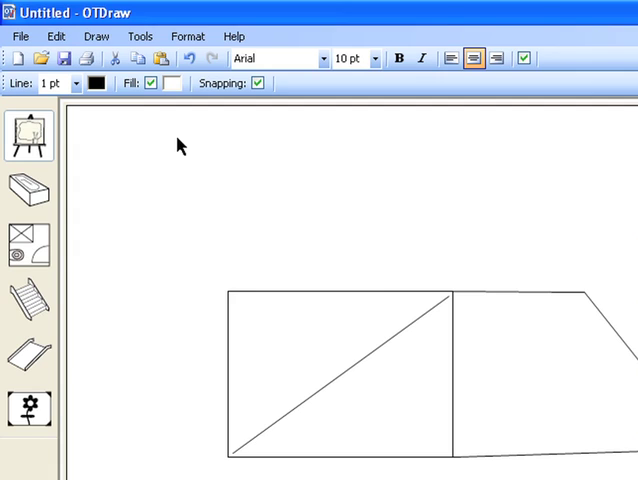
key(n)
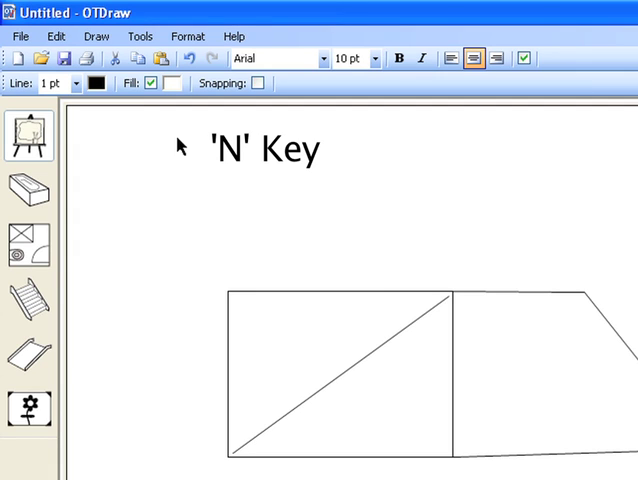
click(258, 84)
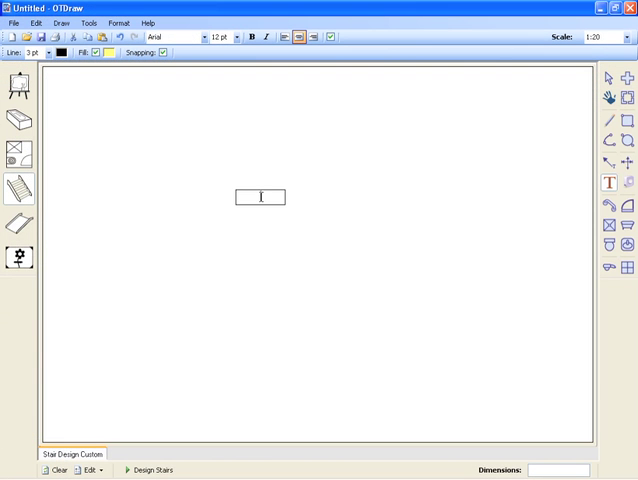
Insert the text 'Text Inserted' in Microsoft Sans Serif, non-italic and centre-aligned
text(Text)
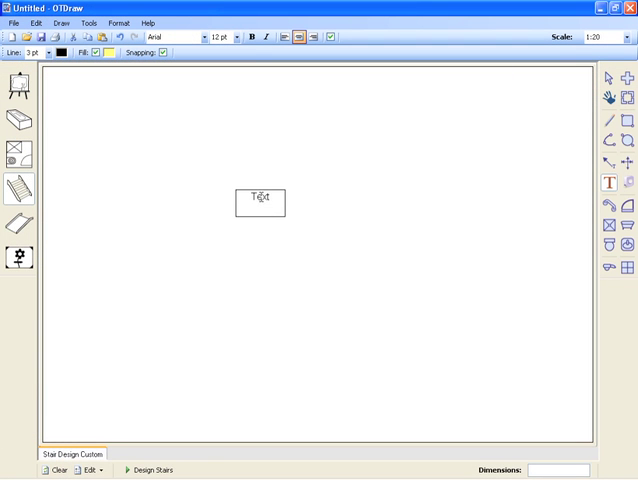
text(Inserted)
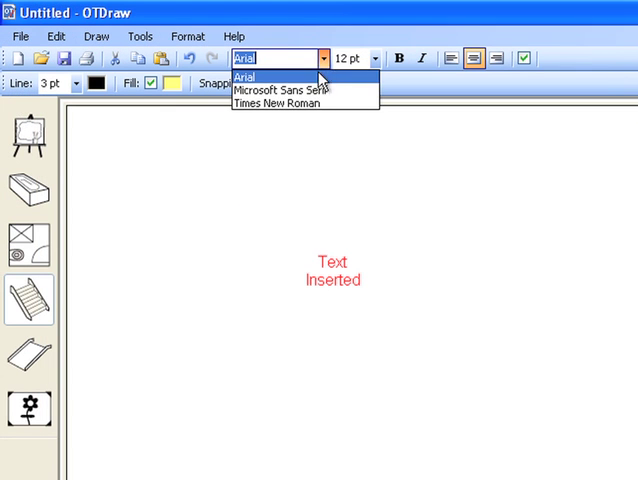
click(284, 100)
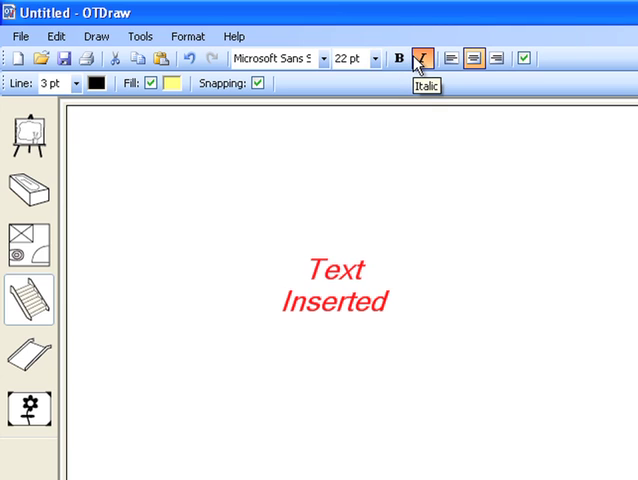
click(420, 58)
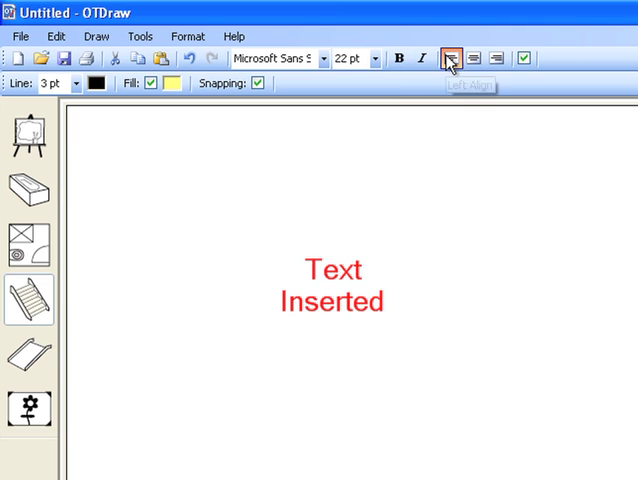
mouse_move(492, 60)
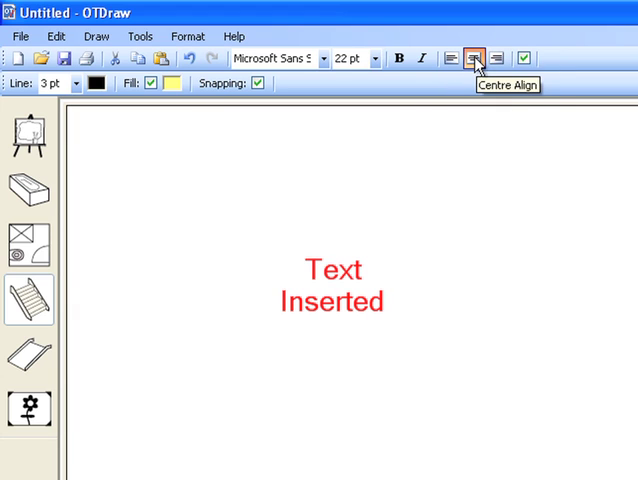
click(474, 58)
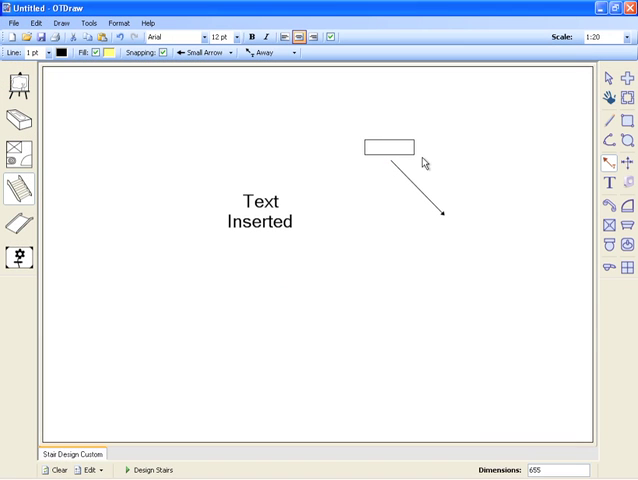
Place an arrowed label reading 'Label' and a vertical dimension line showing 965
text(Label)
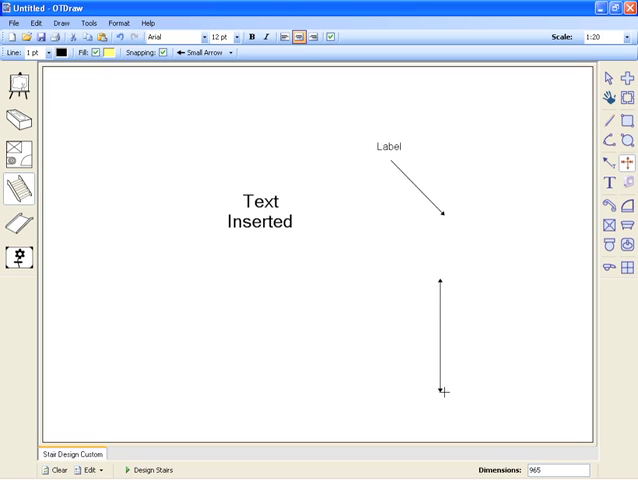
click(332, 38)
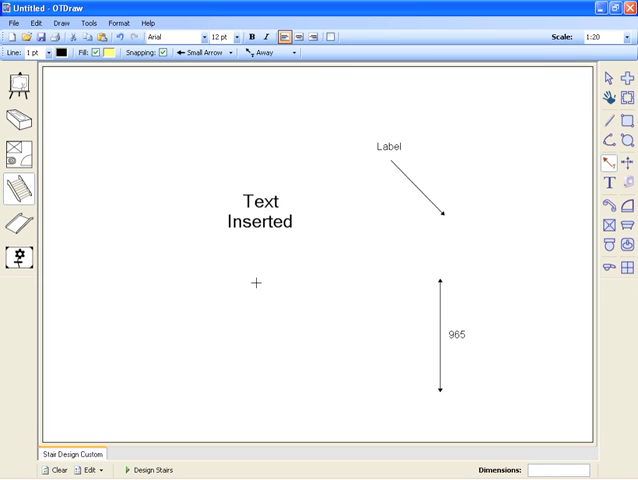
drag(258, 280, 326, 340)
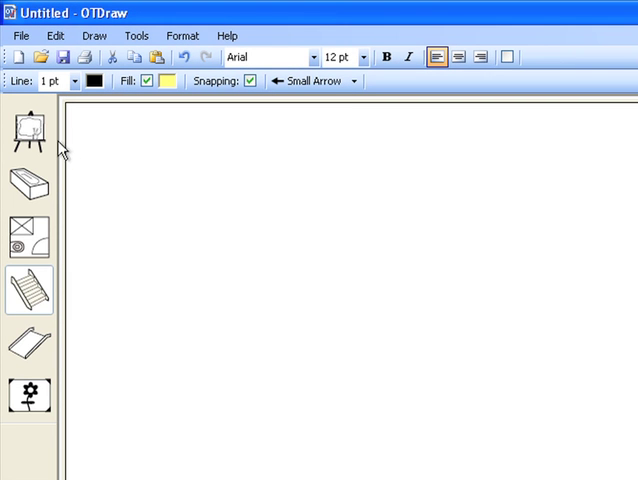
mouse_move(30, 130)
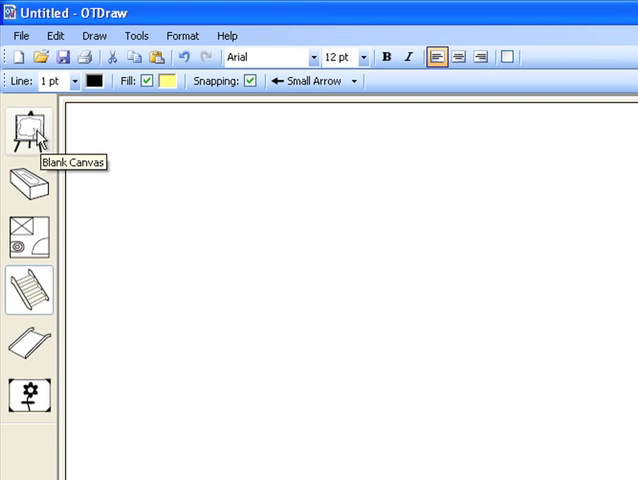
Switch modules from the left toolbar, starting with the Blank Canvas module
click(30, 130)
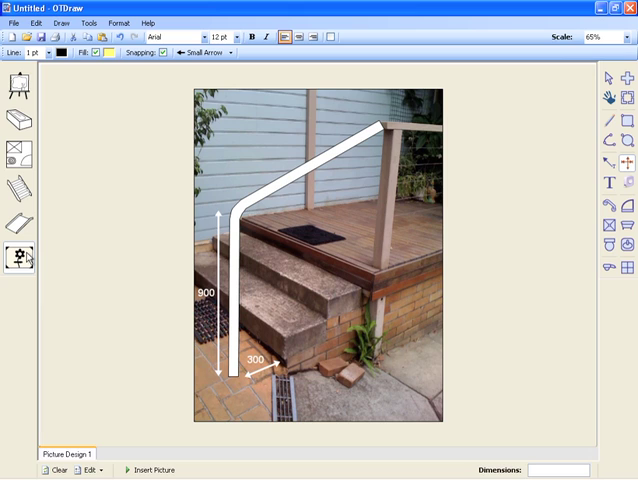
mouse_move(160, 408)
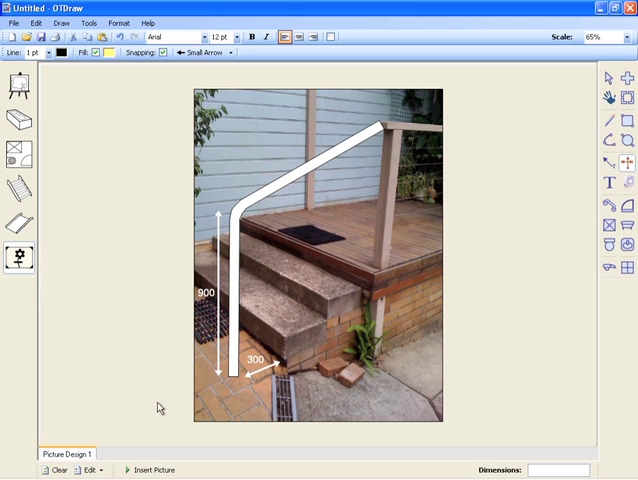
mouse_move(164, 448)
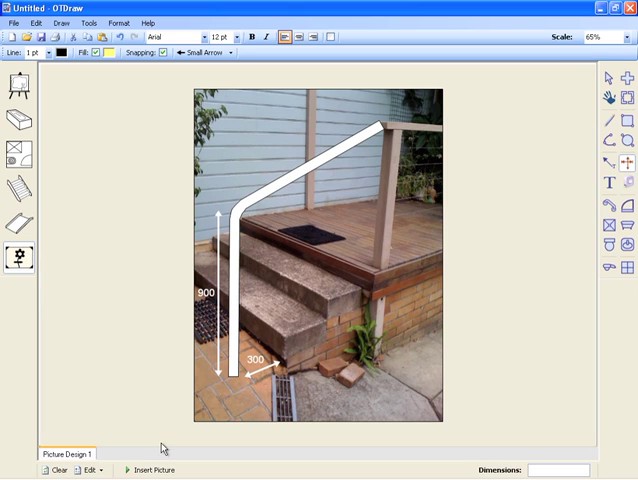